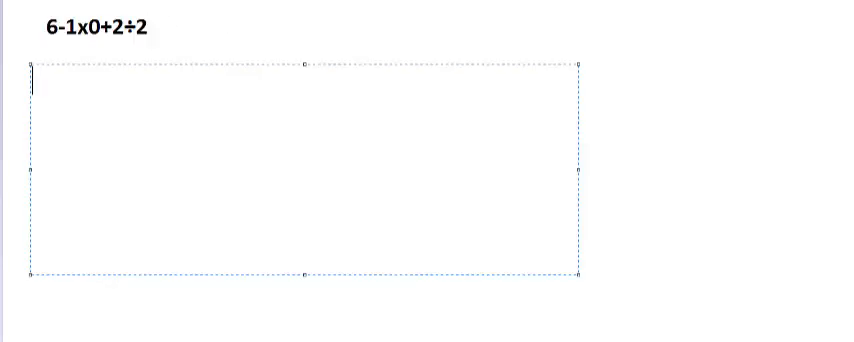
mouse_move(78, 32)
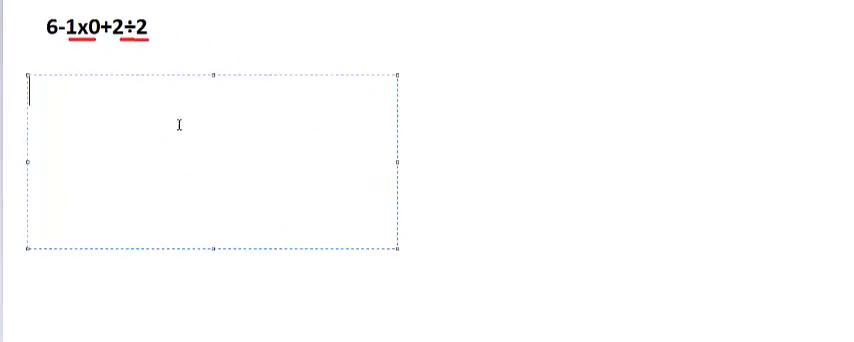
mouse_move(104, 160)
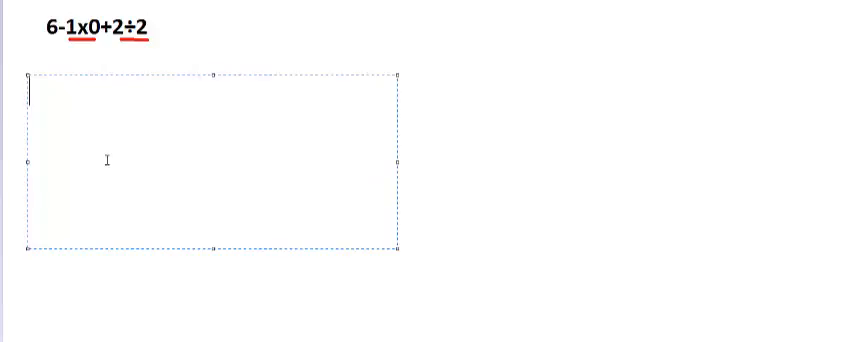
Write the first red working line 6 - 0 + 1 under the expression
text(6)
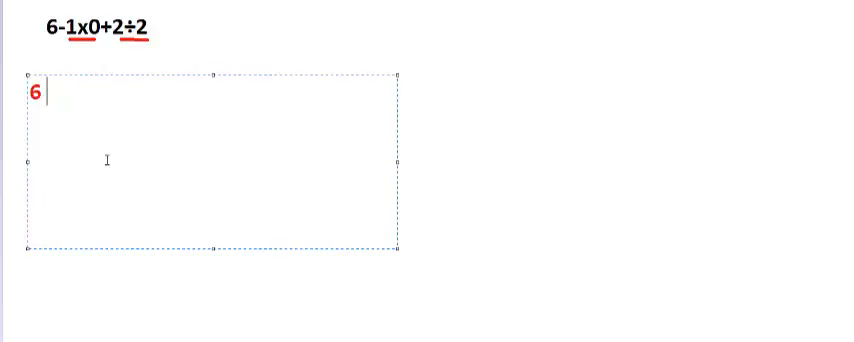
text(-)
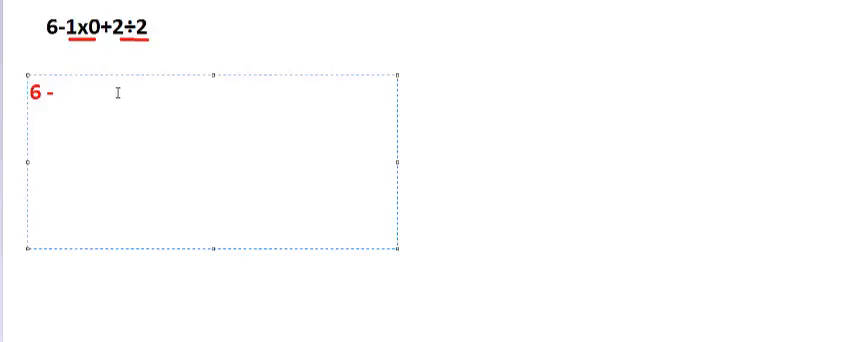
text(0)
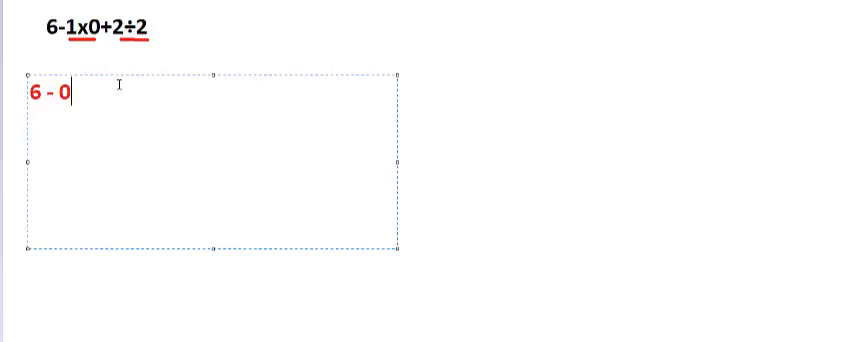
text(+)
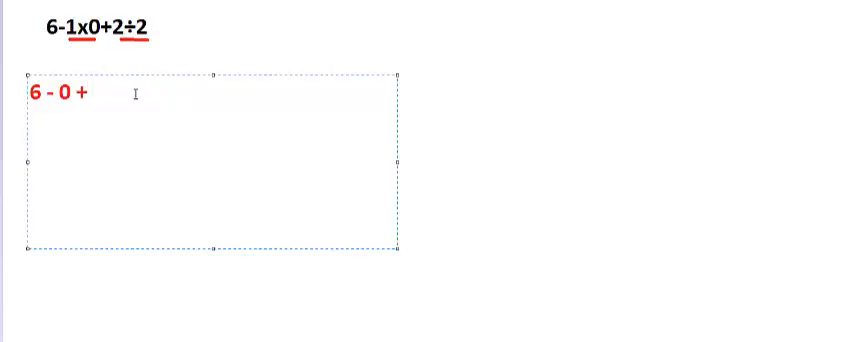
text(1)
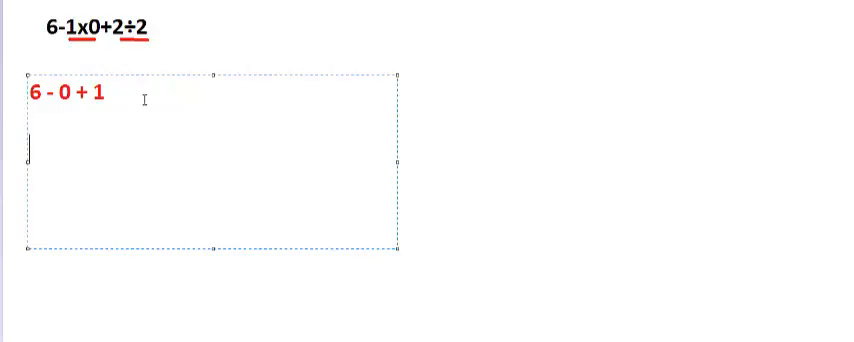
Write the second red line 6 + 1 = 7 beneath it
text(6)
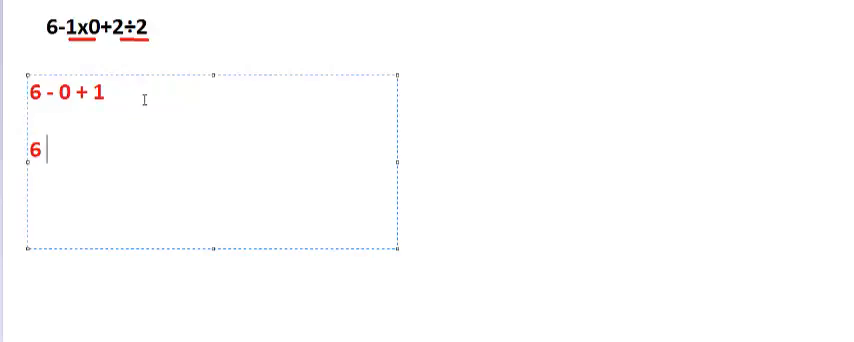
text(+ `)
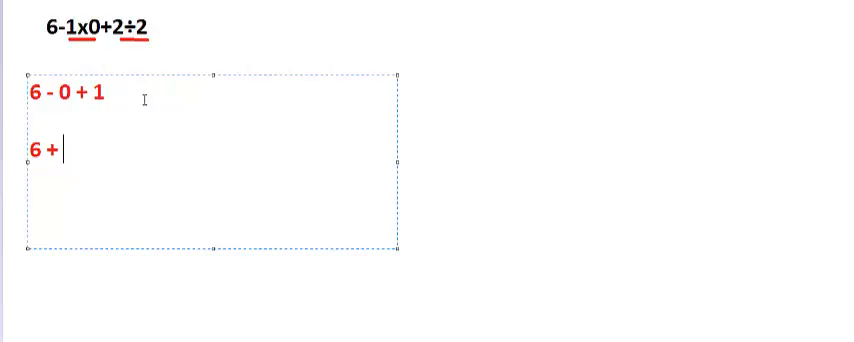
text(1 = 7)
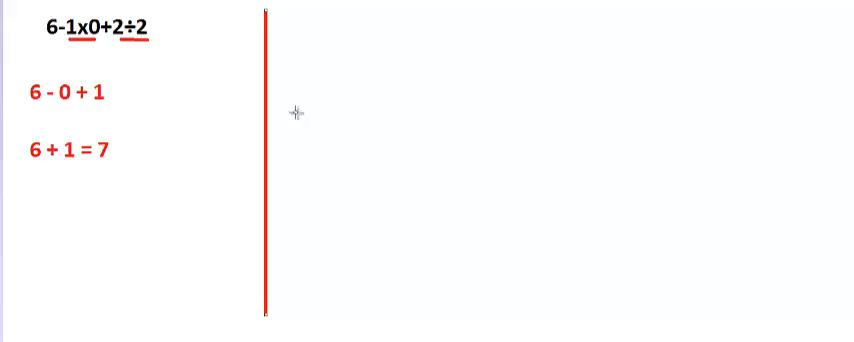
mouse_move(350, 46)
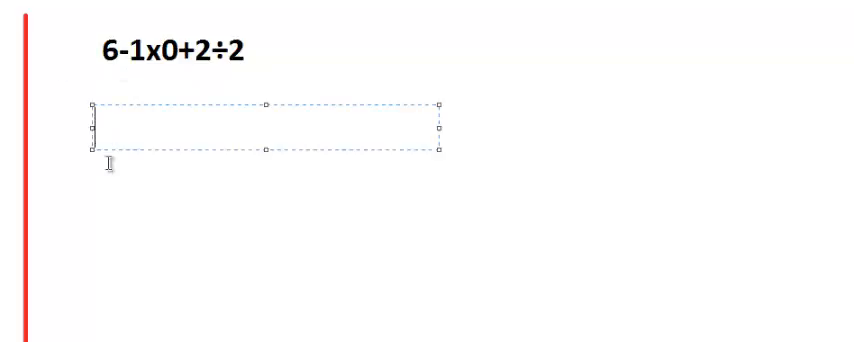
Enlarge the right text box and write red lines 5 x 0 + 1 and 0 + 1 =
drag(264, 152, 264, 282)
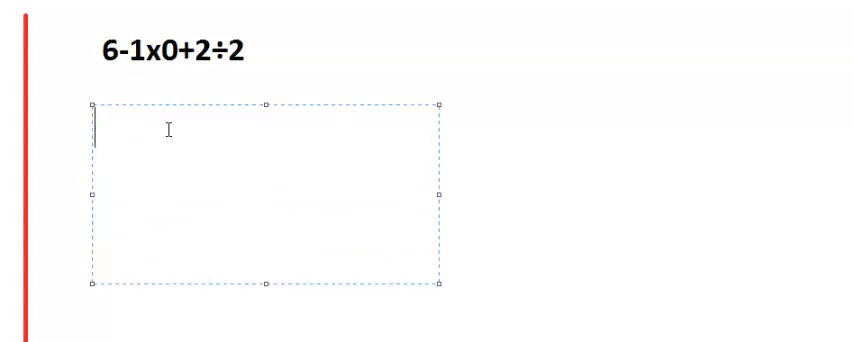
mouse_move(210, 170)
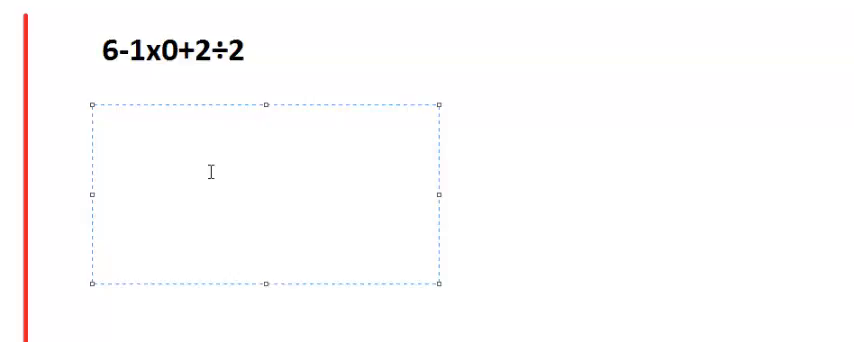
text(5 x 0)
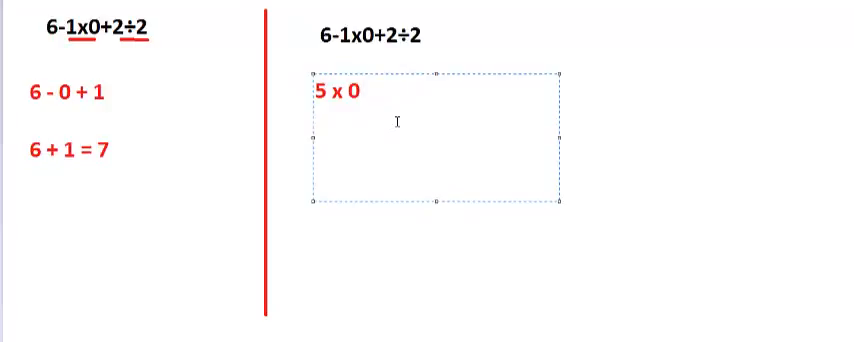
text(+)
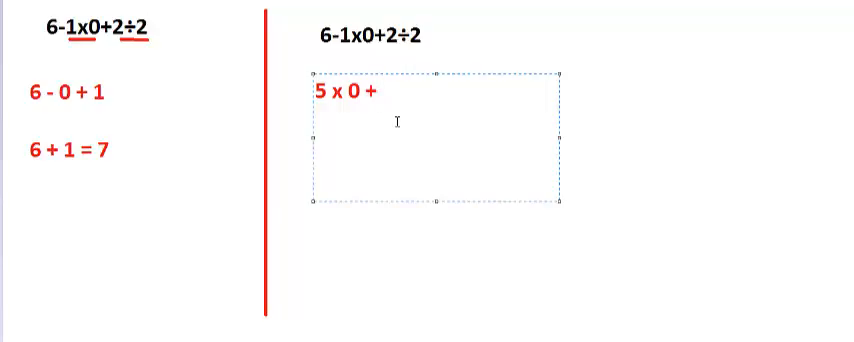
text(1)
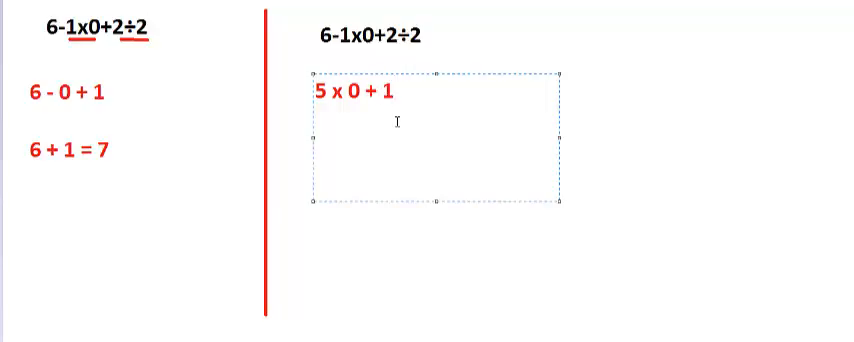
text(0 + 1 =)
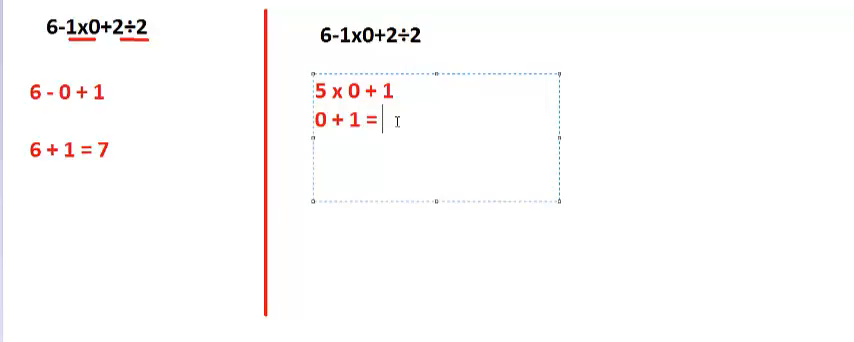